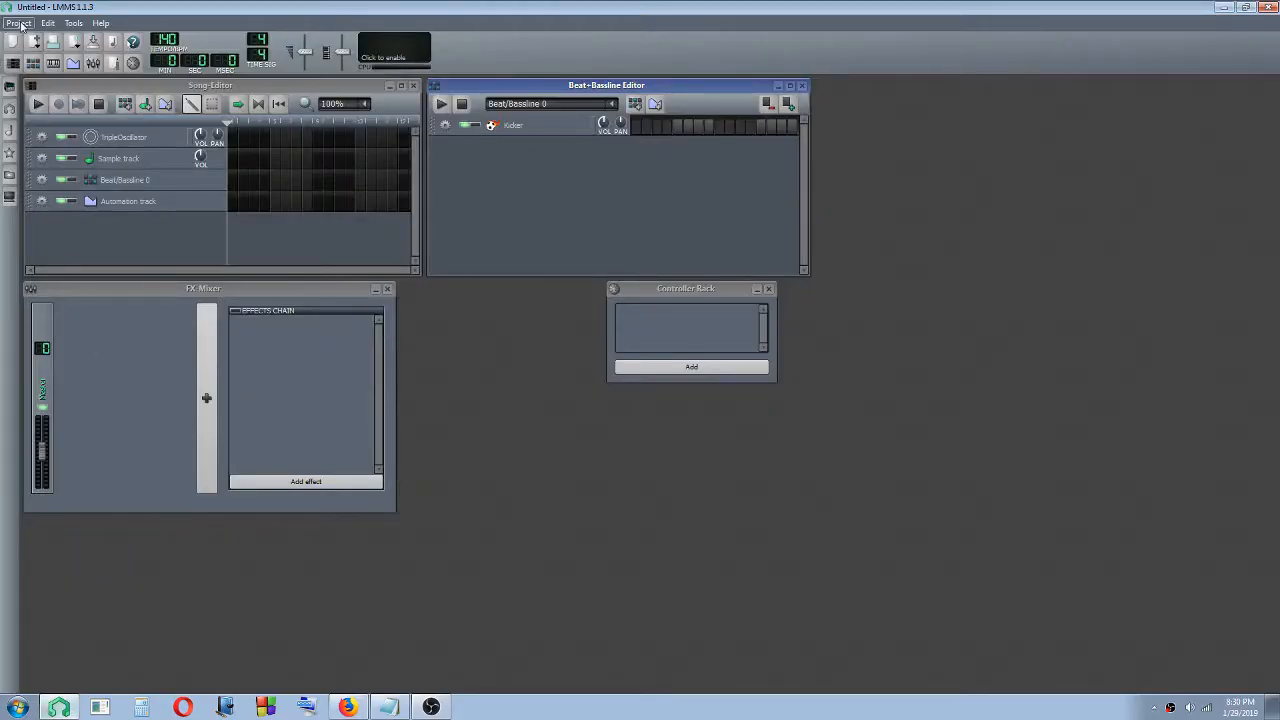
Step: Load the recent project with the Clean Guitar and beat/bassline tracks from the recently opened list
{"action": "left_click", "coordinate": [12, 16]}
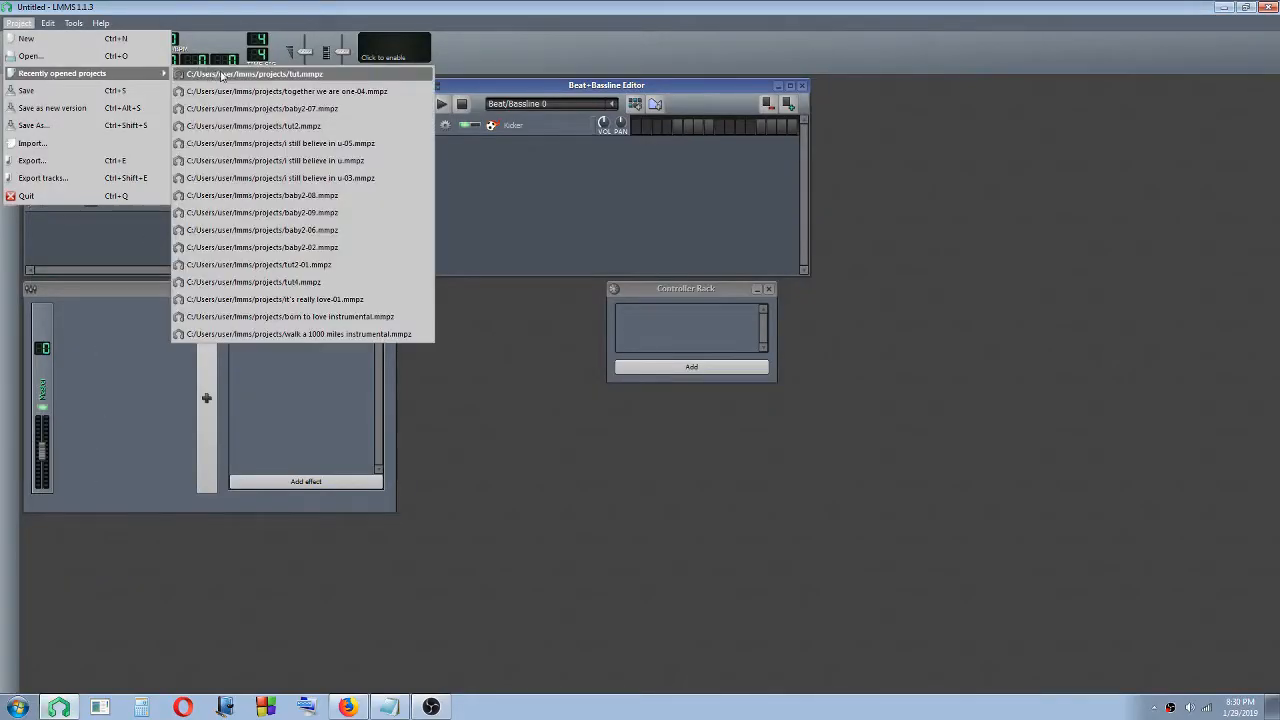
{"action": "left_click", "coordinate": [258, 124]}
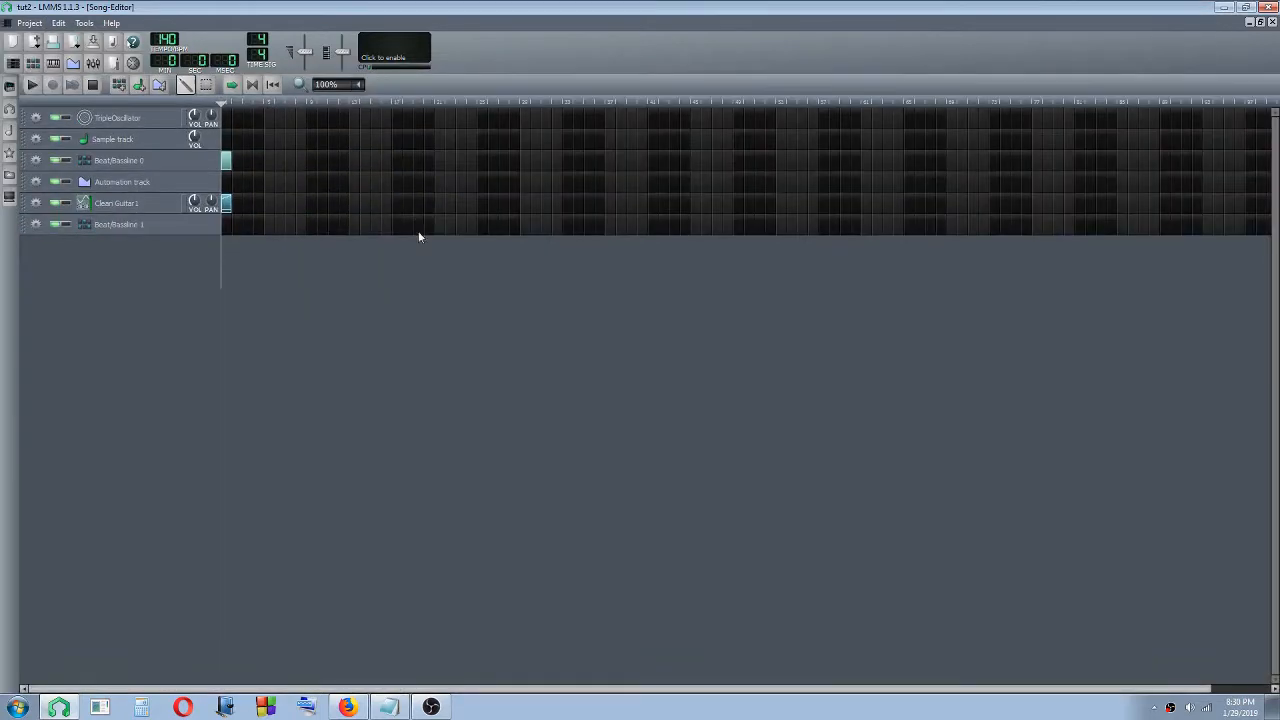
{"action": "mouse_move", "coordinate": [272, 292]}
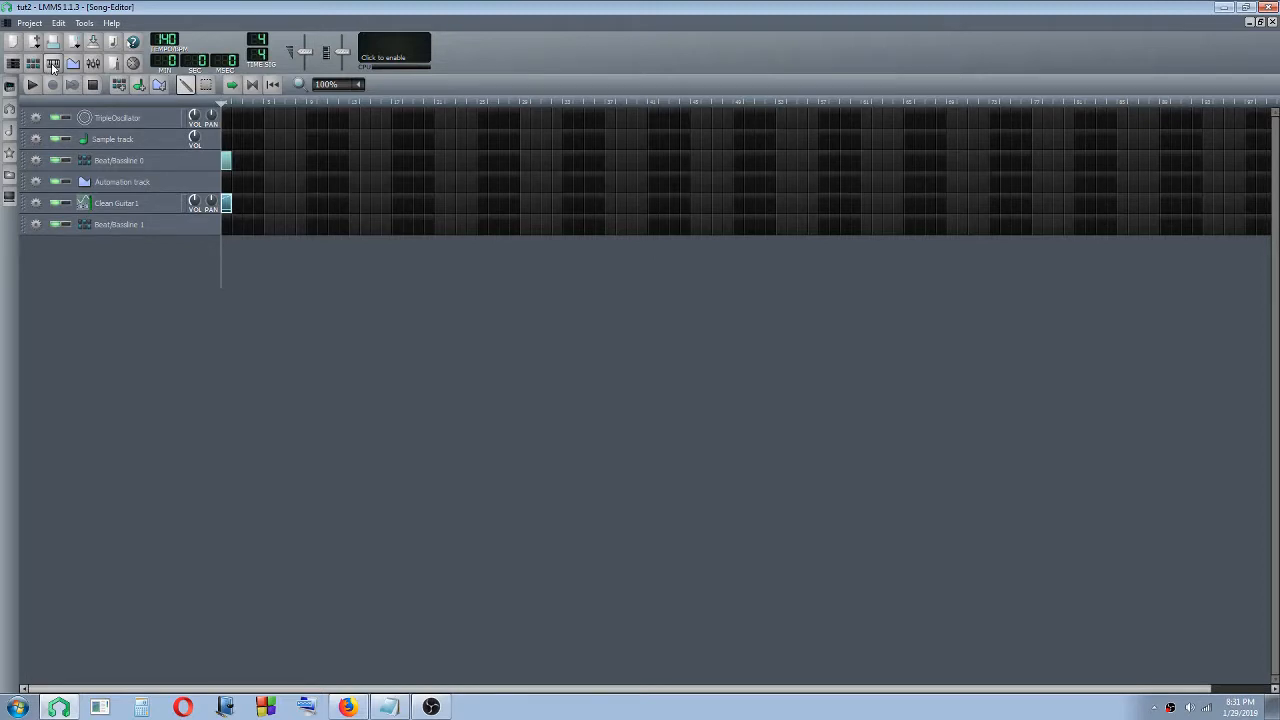
Step: Bring the Clean Guitar pattern's rising melody notes into the piano roll for editing
{"action": "double_click", "coordinate": [226, 204]}
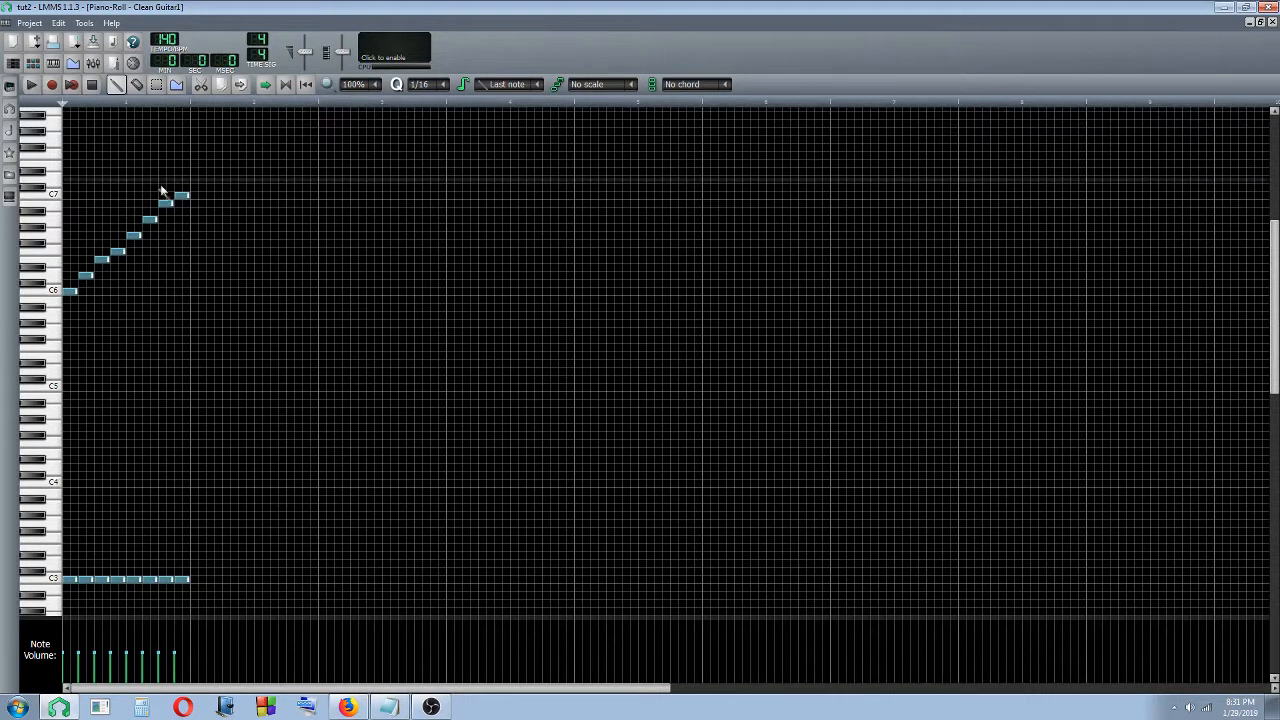
{"action": "mouse_move", "coordinate": [84, 292]}
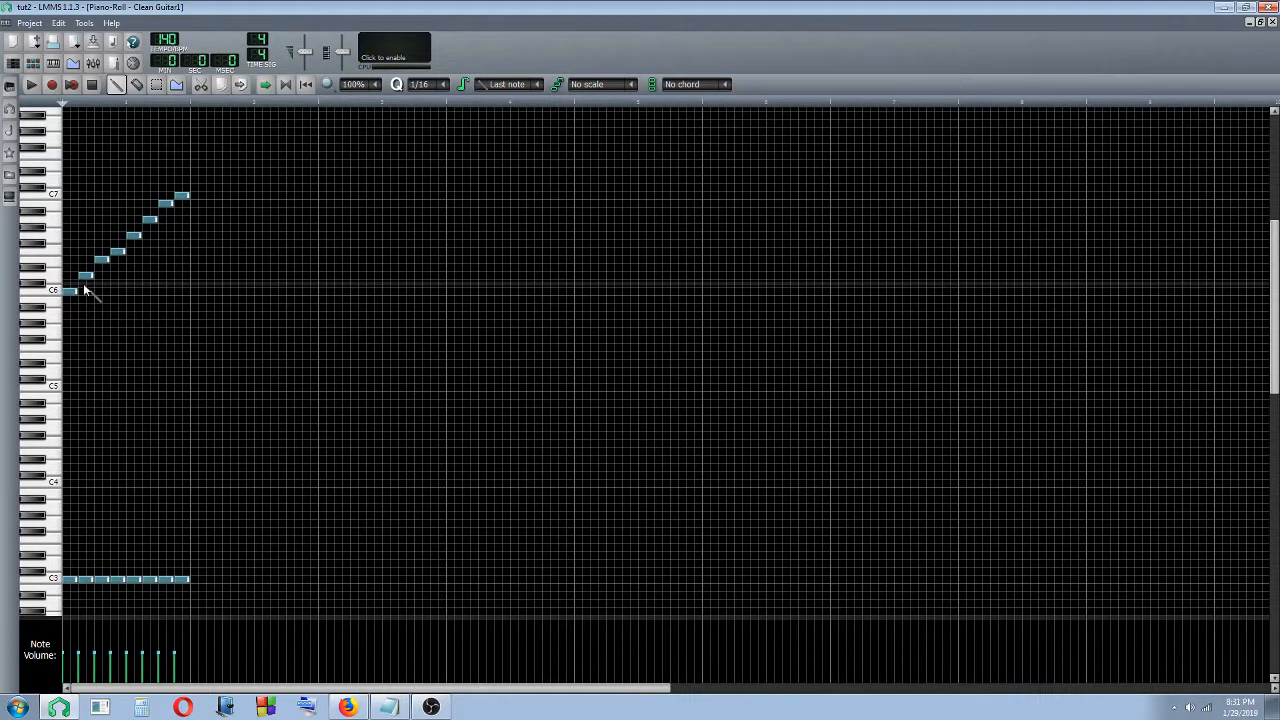
{"action": "mouse_move", "coordinate": [68, 340]}
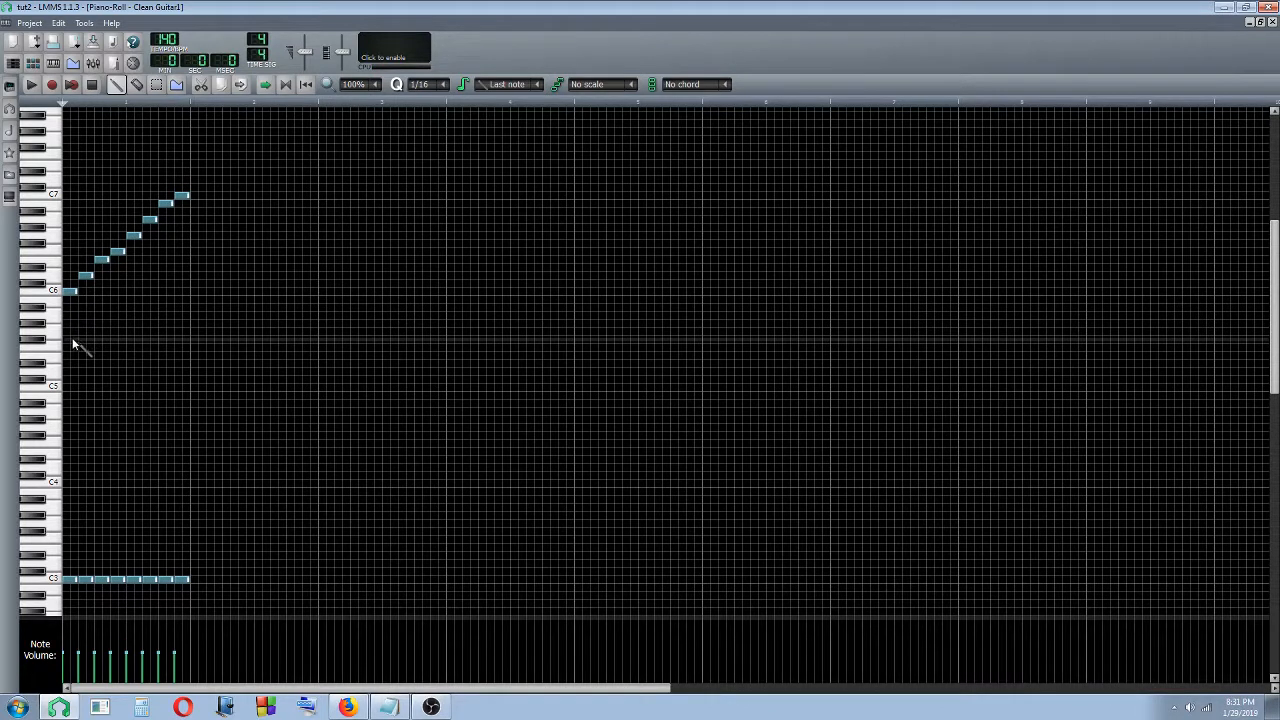
{"action": "mouse_move", "coordinate": [86, 278]}
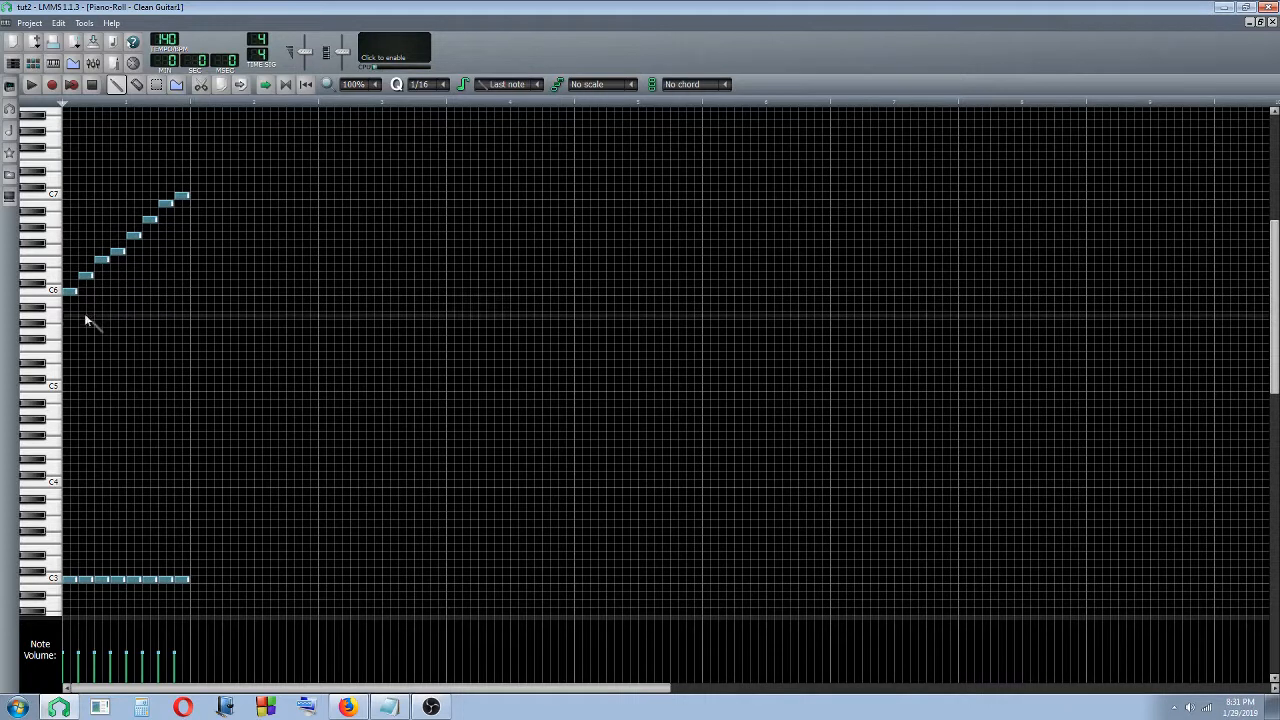
{"action": "mouse_move", "coordinate": [76, 338]}
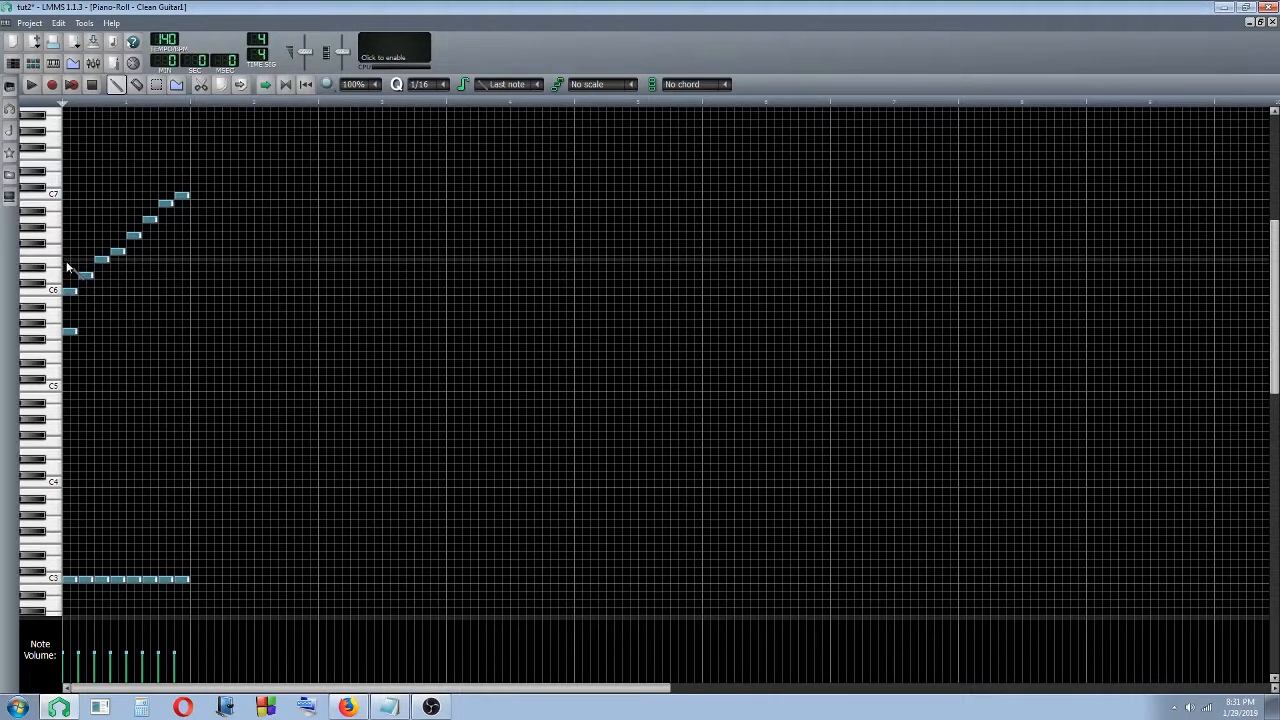
{"action": "mouse_move", "coordinate": [90, 320]}
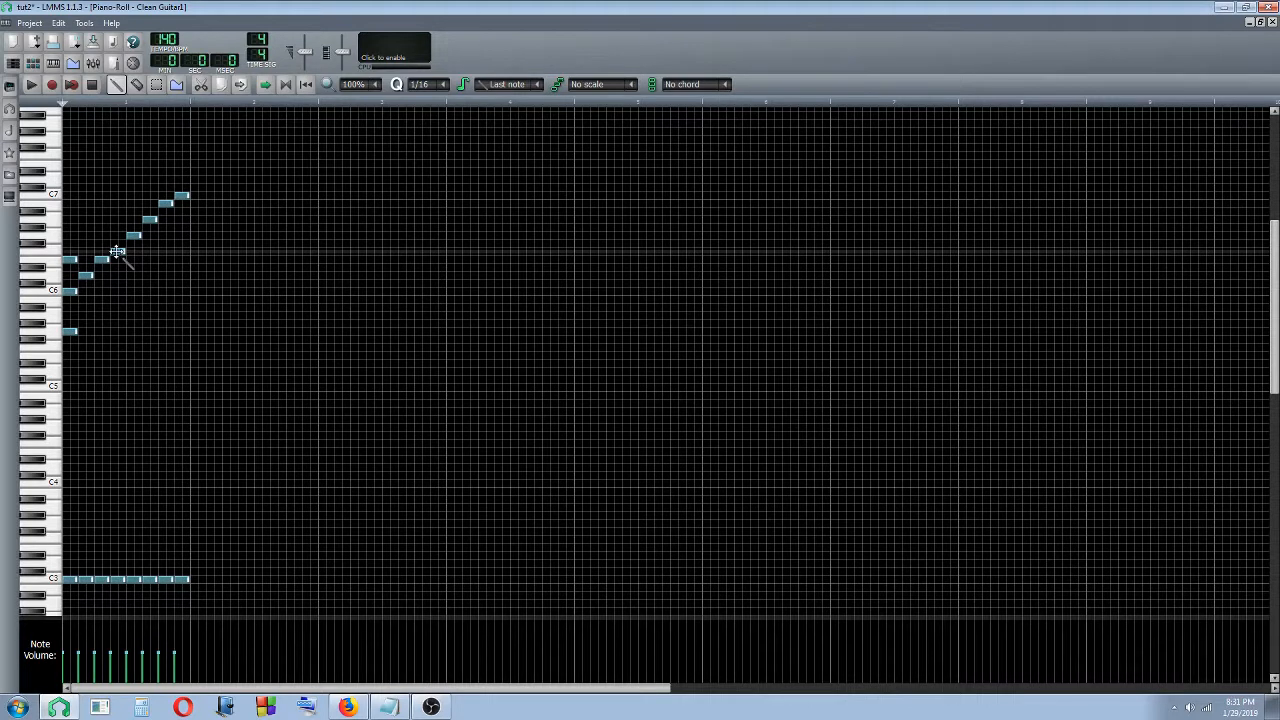
{"action": "mouse_move", "coordinate": [116, 304]}
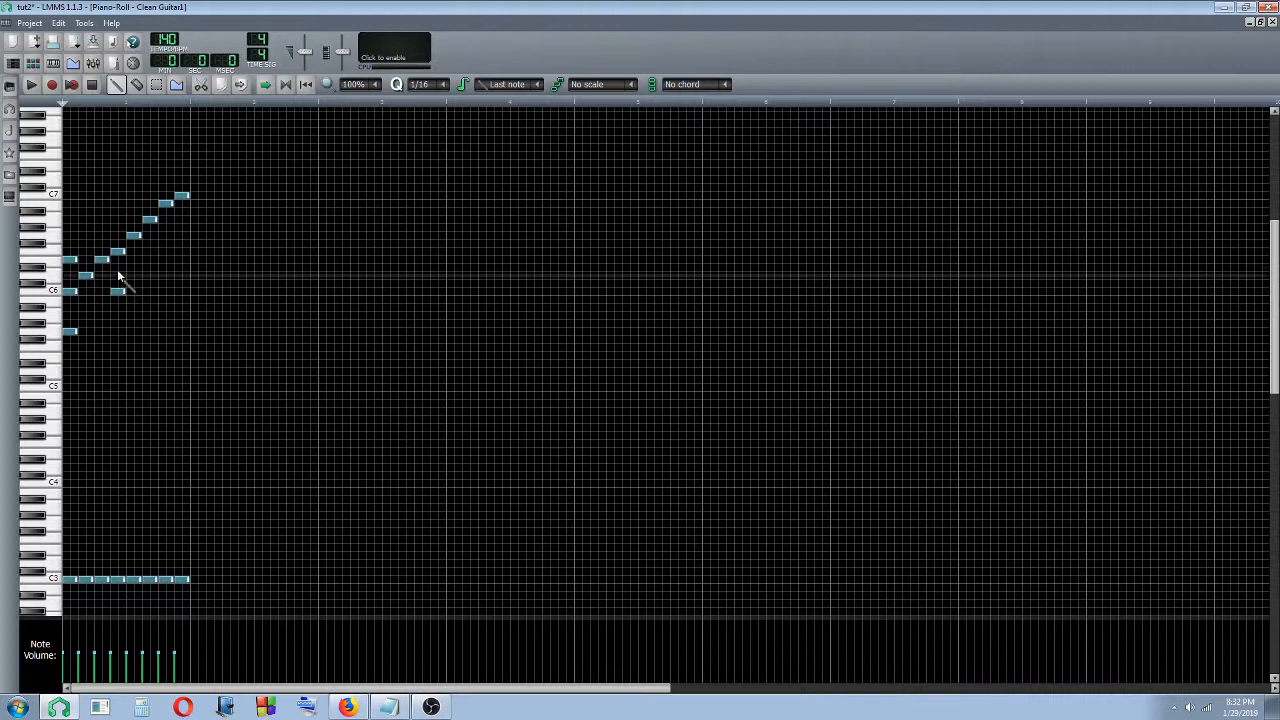
{"action": "mouse_move", "coordinate": [114, 224]}
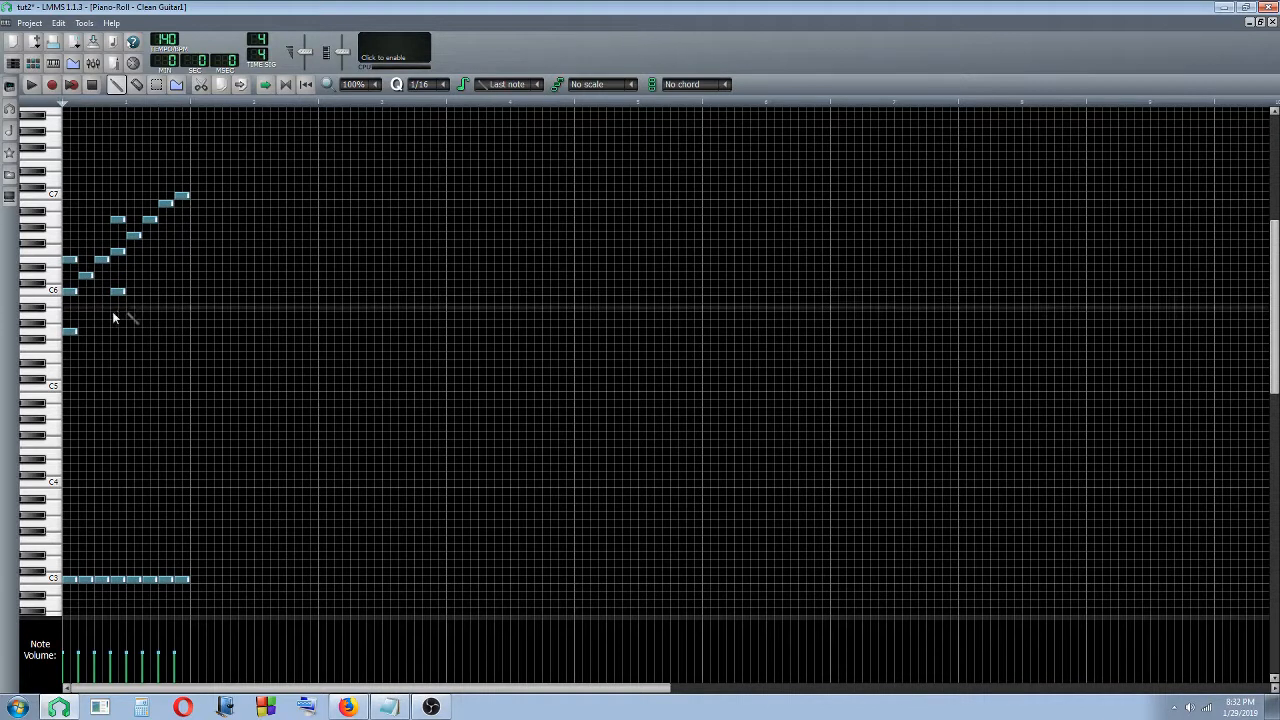
{"action": "mouse_move", "coordinate": [98, 214]}
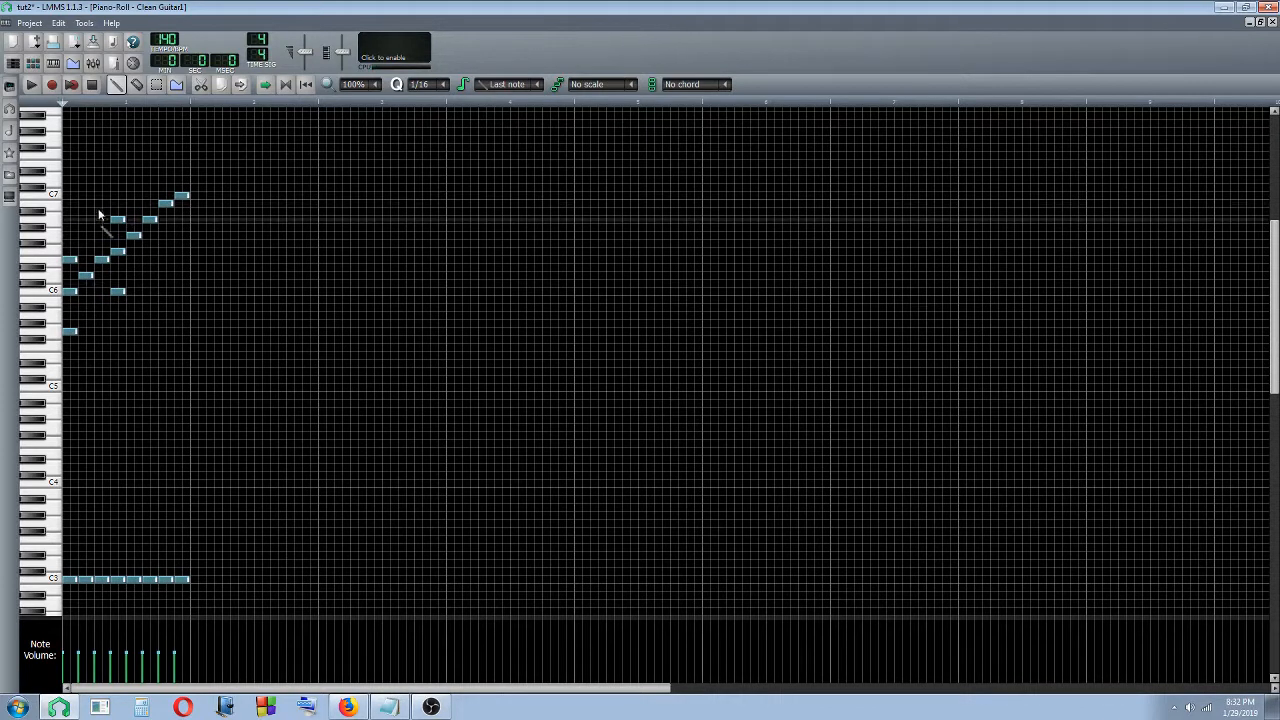
{"action": "mouse_move", "coordinate": [128, 212]}
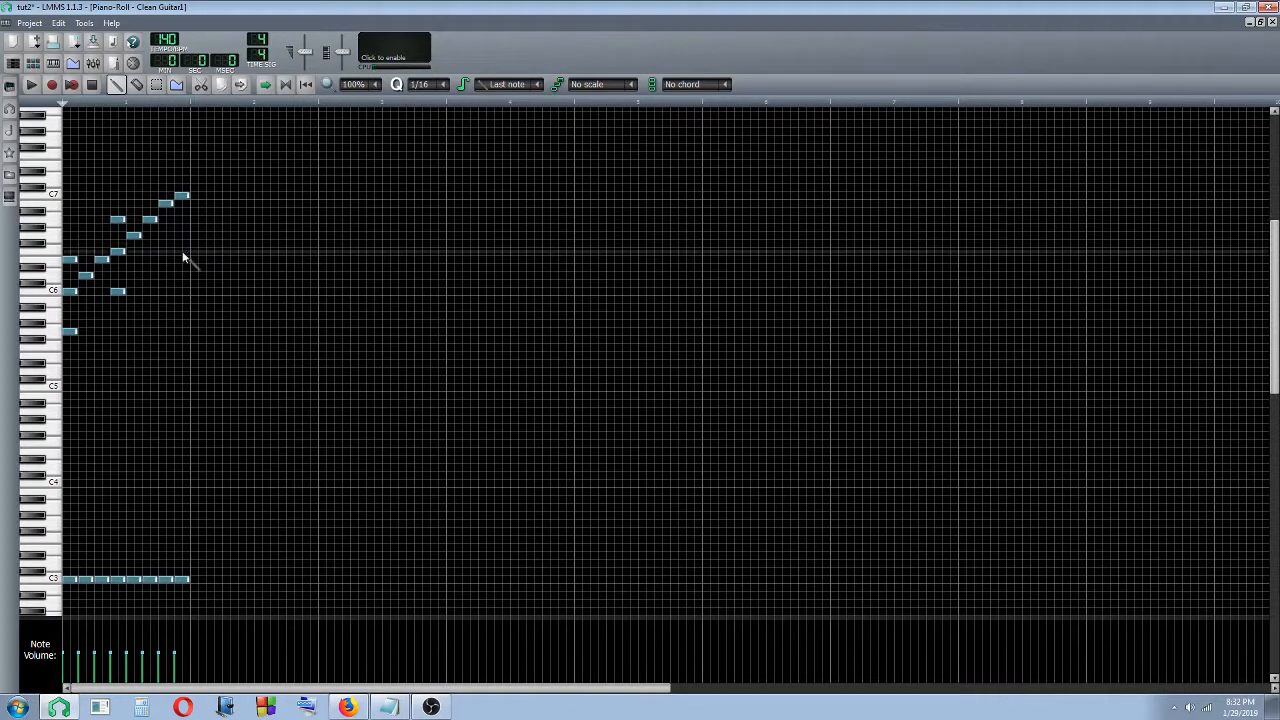
{"action": "mouse_move", "coordinate": [188, 240]}
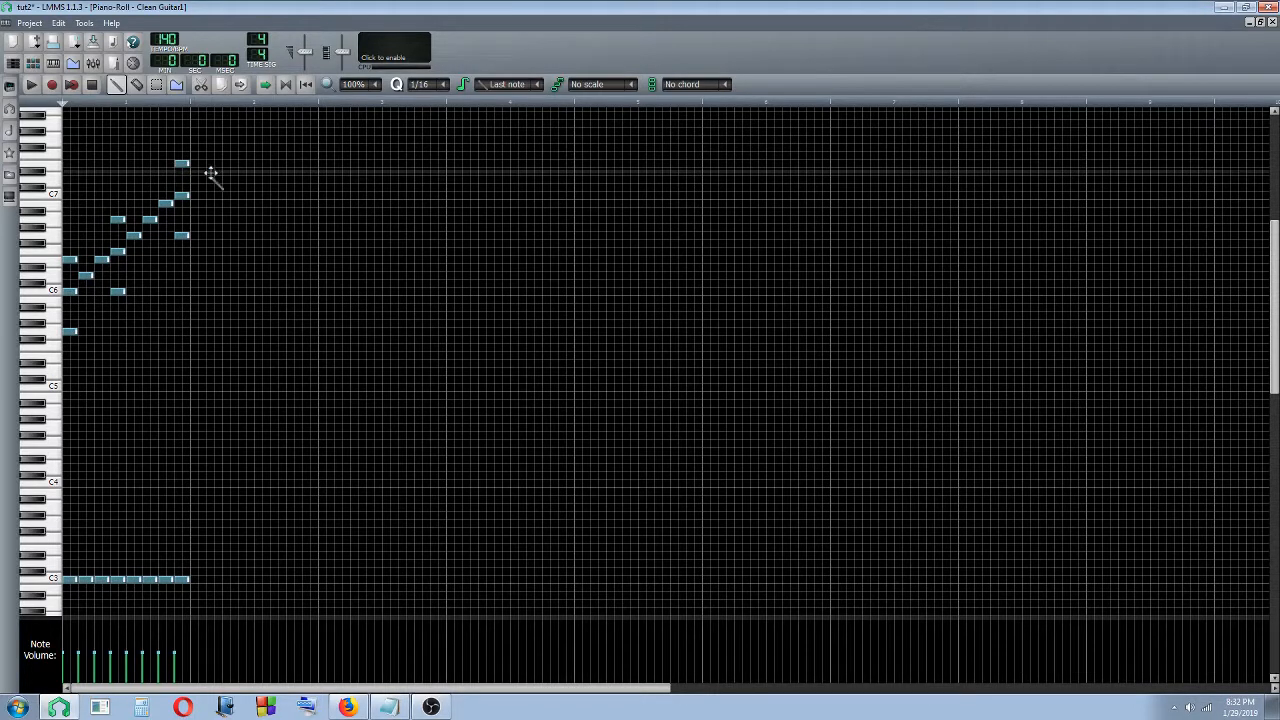
Step: Play the reworked Clean Guitar pattern to hear the chords, then stop playback
{"action": "left_click", "coordinate": [28, 84]}
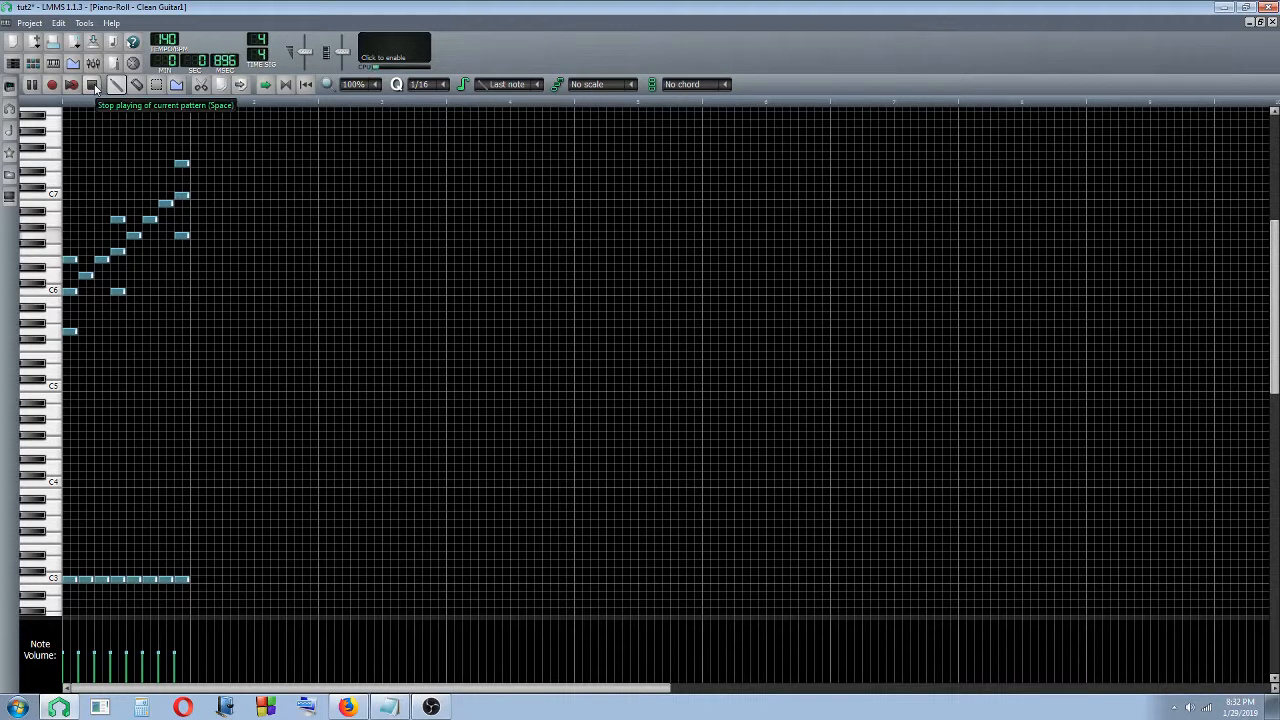
{"action": "left_click", "coordinate": [92, 84]}
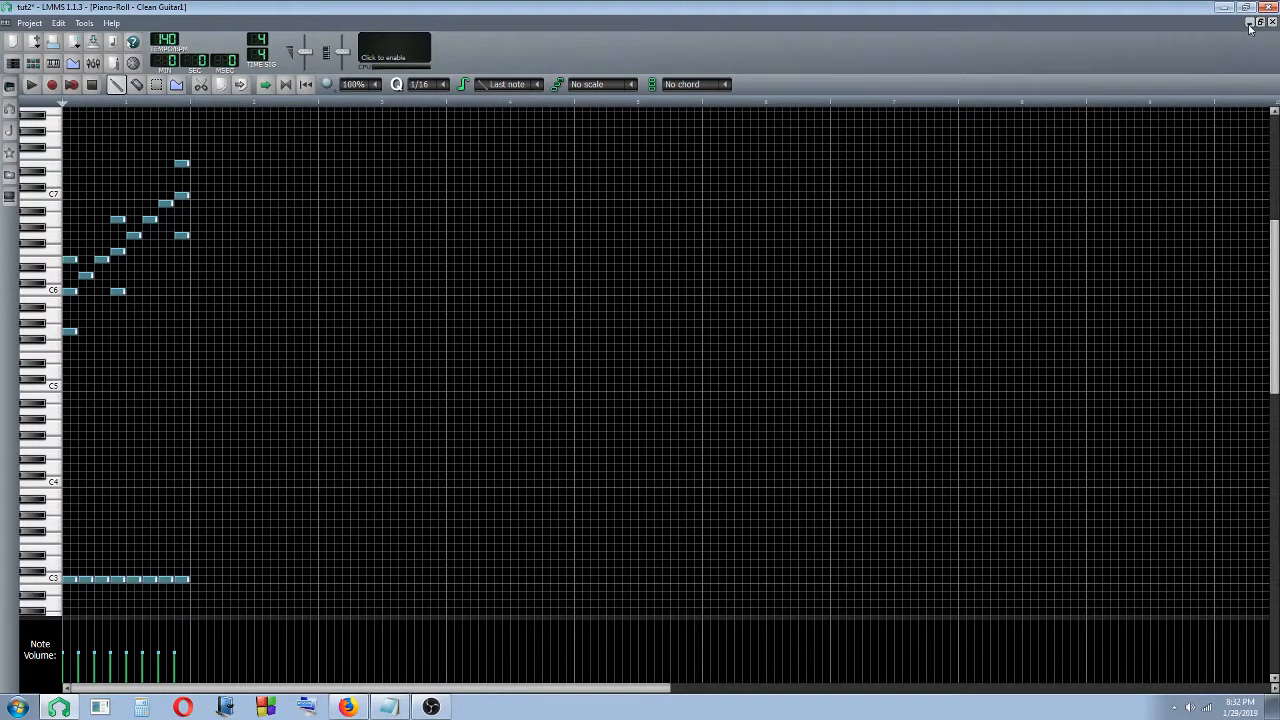
Step: Leave the piano roll so the song editor's track list, including Clean Guitar, is shown again
{"action": "left_click", "coordinate": [1244, 24]}
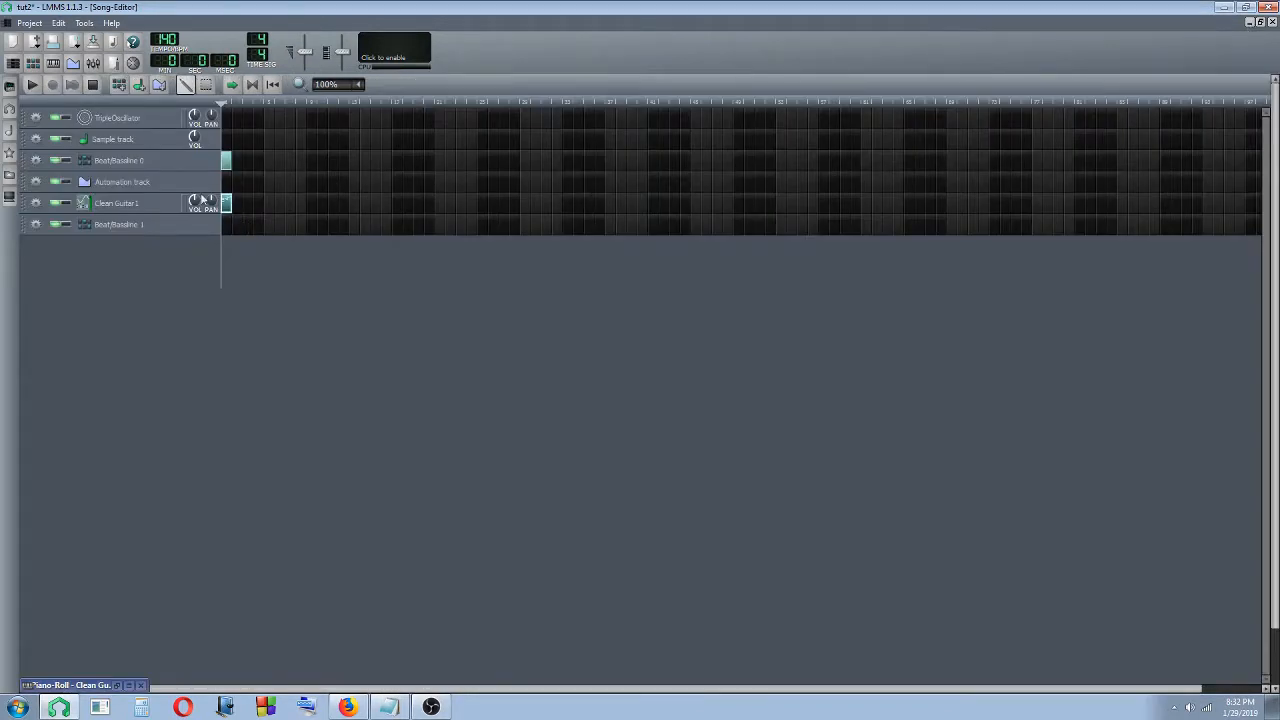
{"action": "mouse_move", "coordinate": [10, 84]}
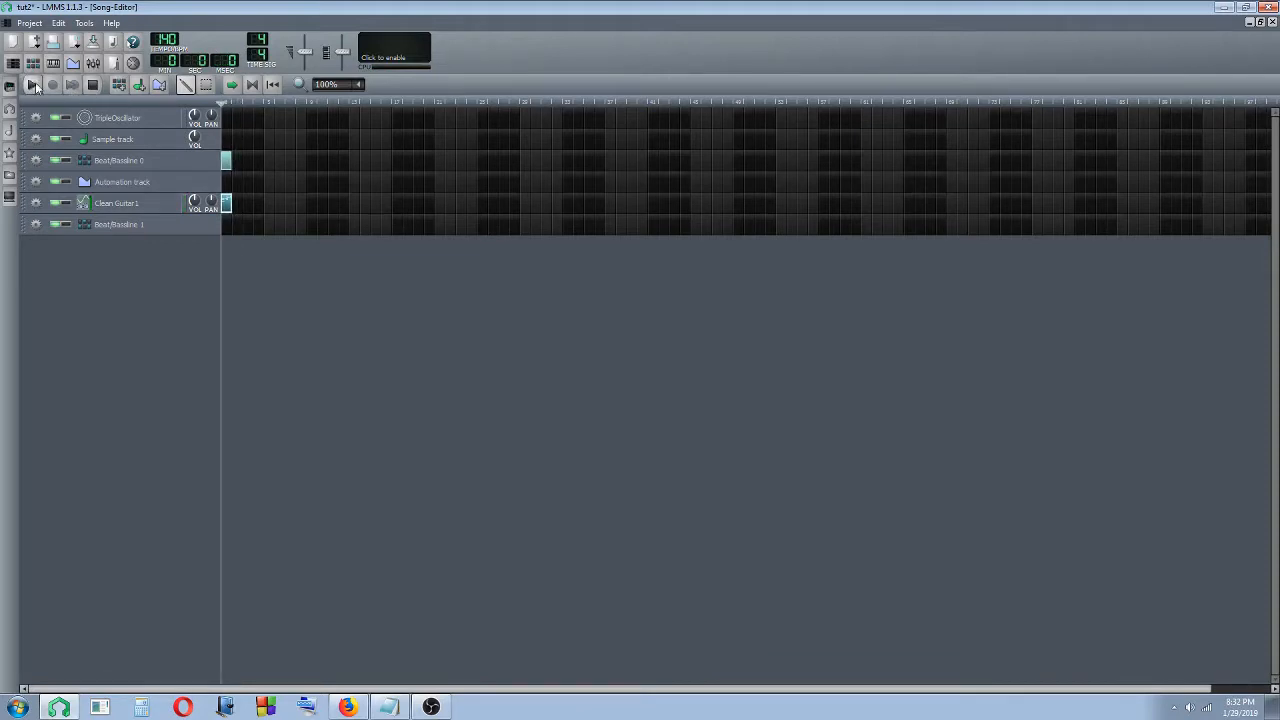
{"action": "left_click", "coordinate": [10, 86]}
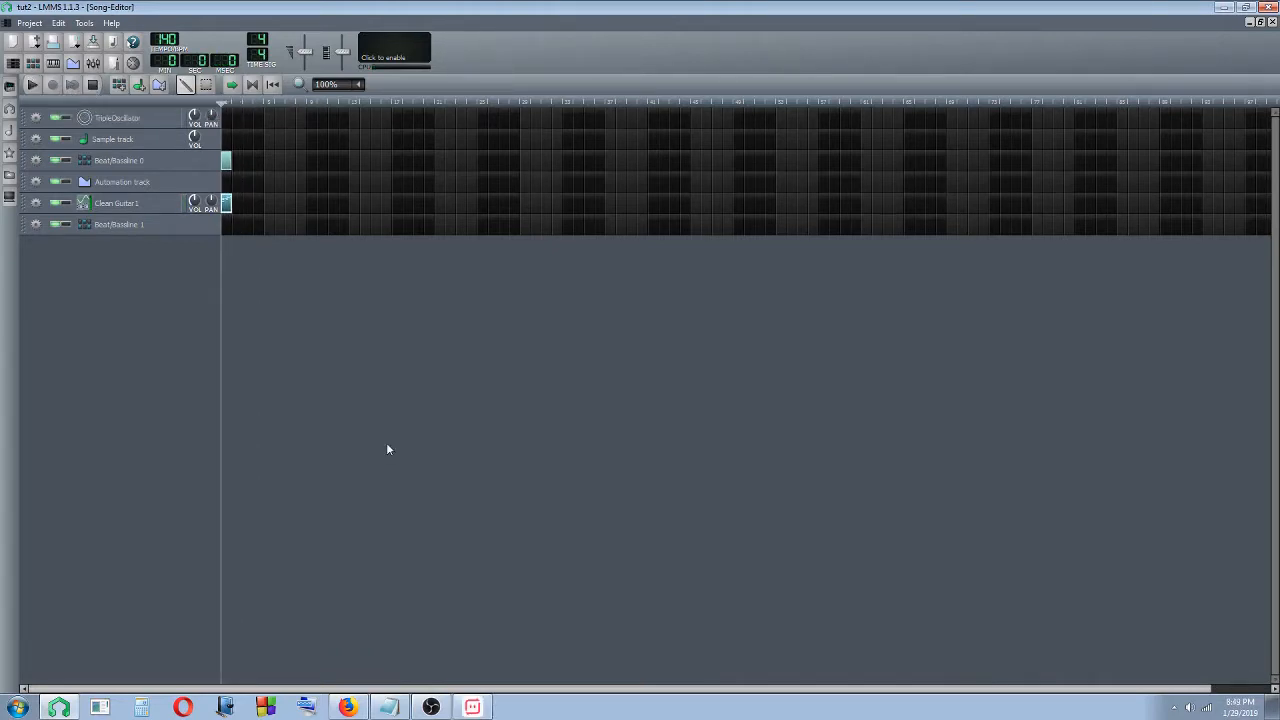
{"action": "mouse_move", "coordinate": [222, 292]}
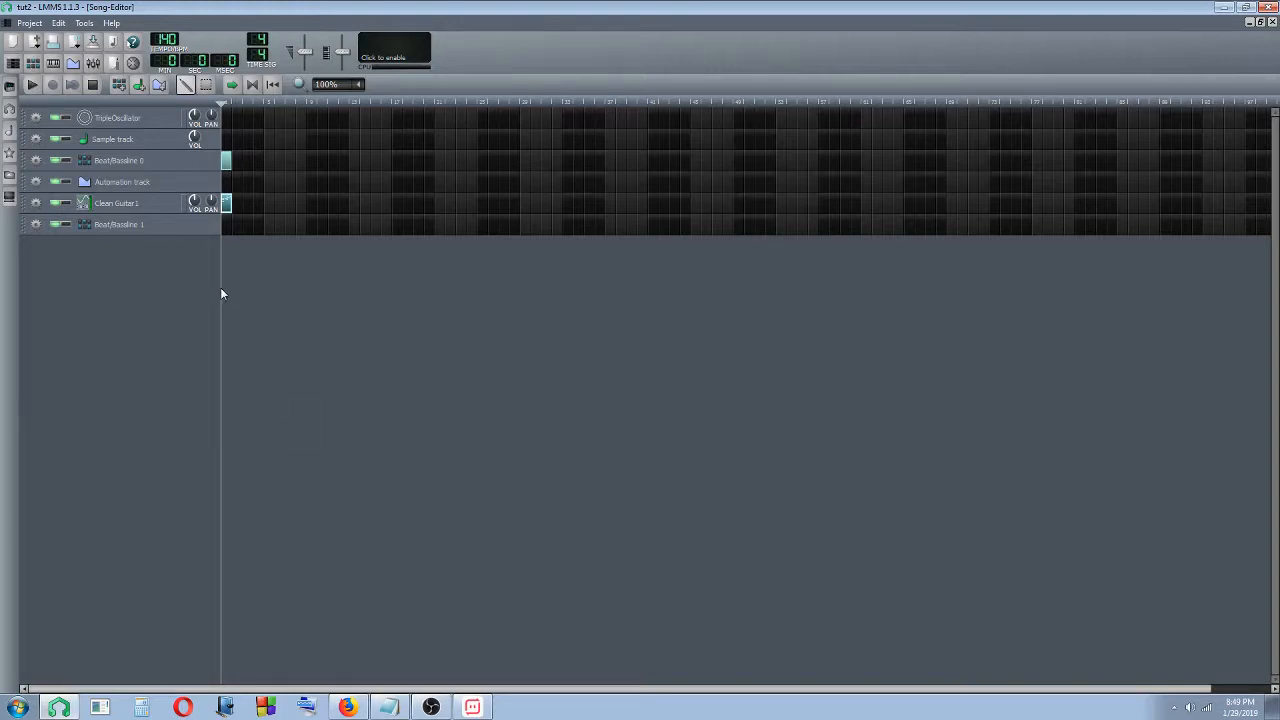
{"action": "mouse_move", "coordinate": [204, 208]}
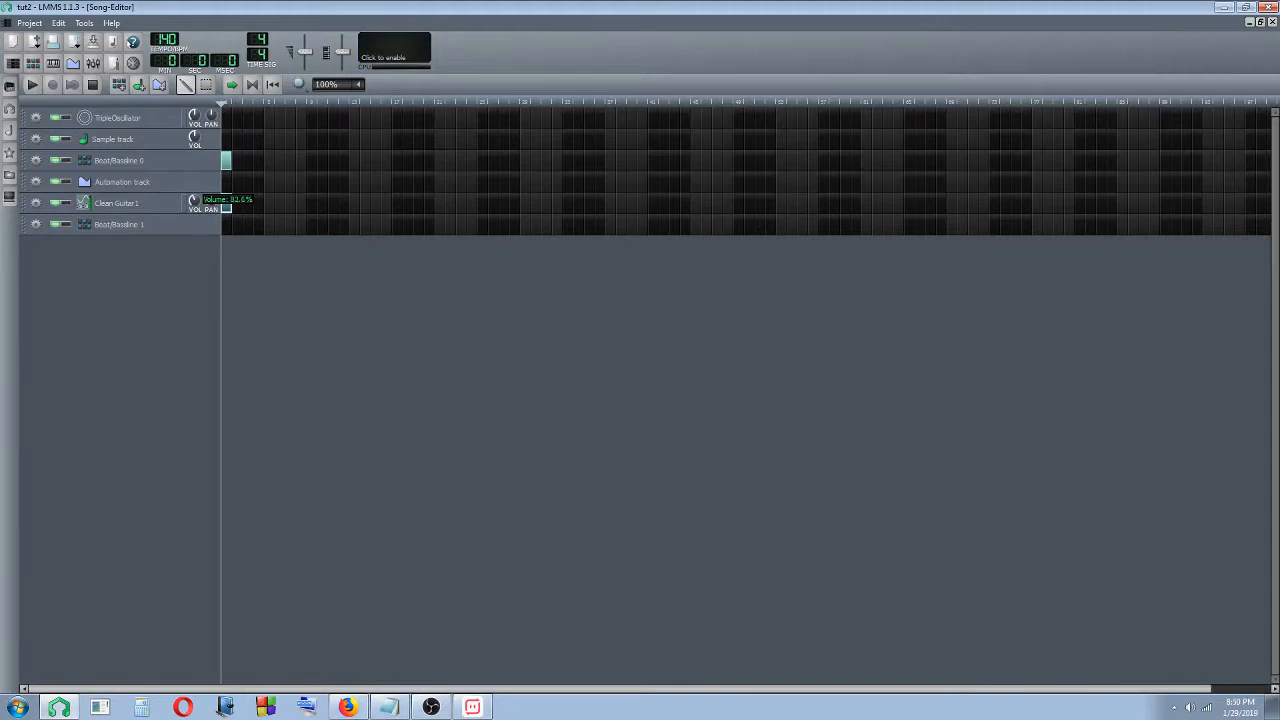
Step: Turn the Clean Guitar track's volume knob up, play the whole song, then stop it
{"action": "left_click_drag", "start_coordinate": [196, 202], "coordinate": [196, 176]}
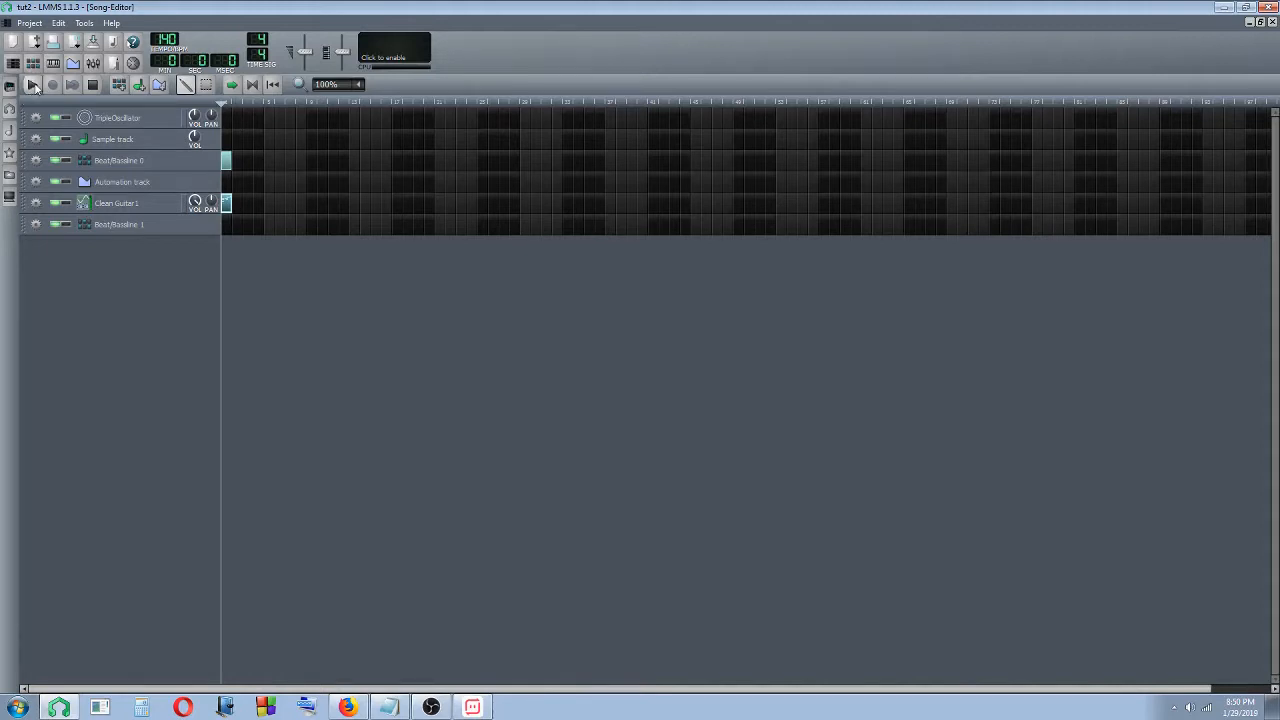
{"action": "left_click", "coordinate": [8, 84]}
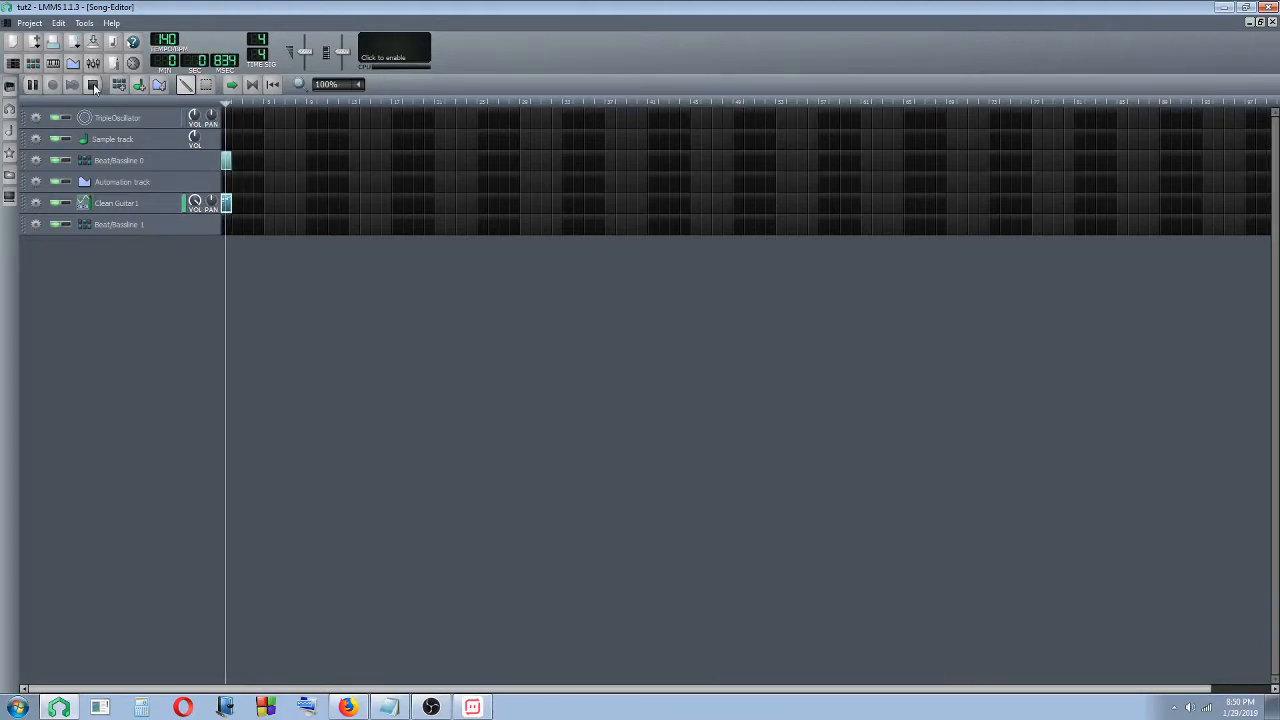
{"action": "left_click", "coordinate": [30, 84]}
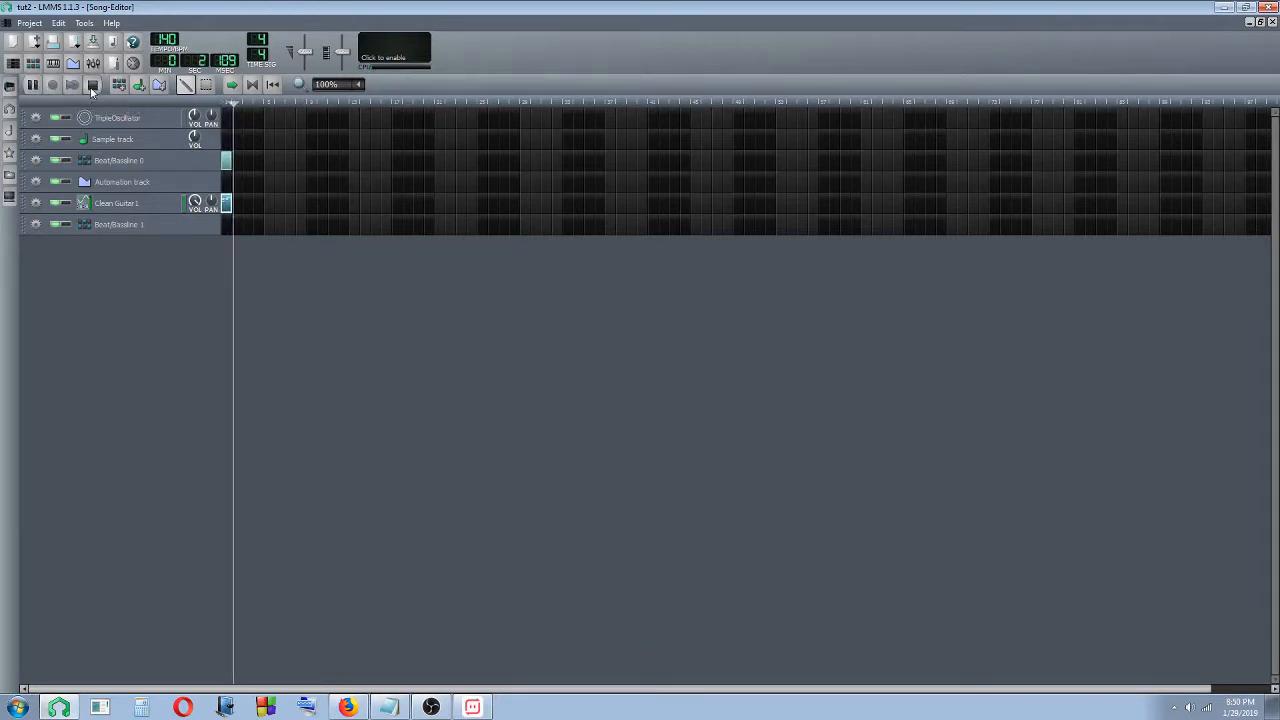
{"action": "left_click", "coordinate": [94, 84]}
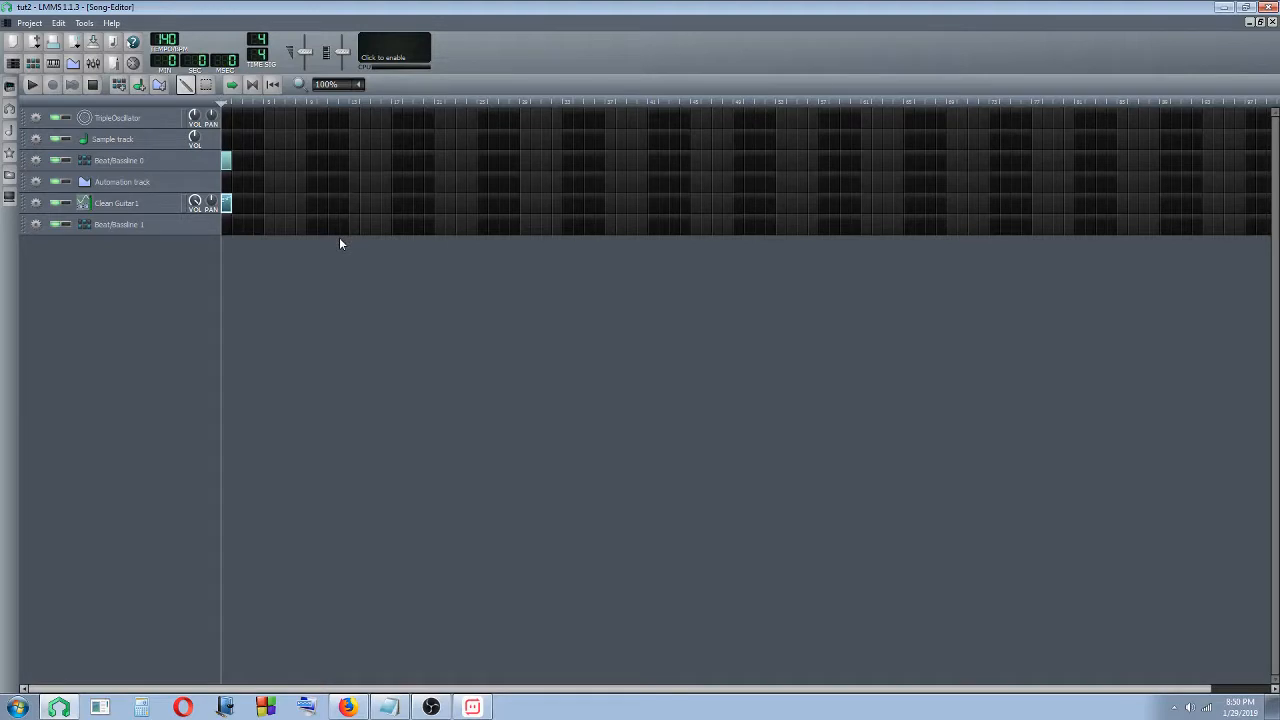
{"action": "mouse_move", "coordinate": [372, 284]}
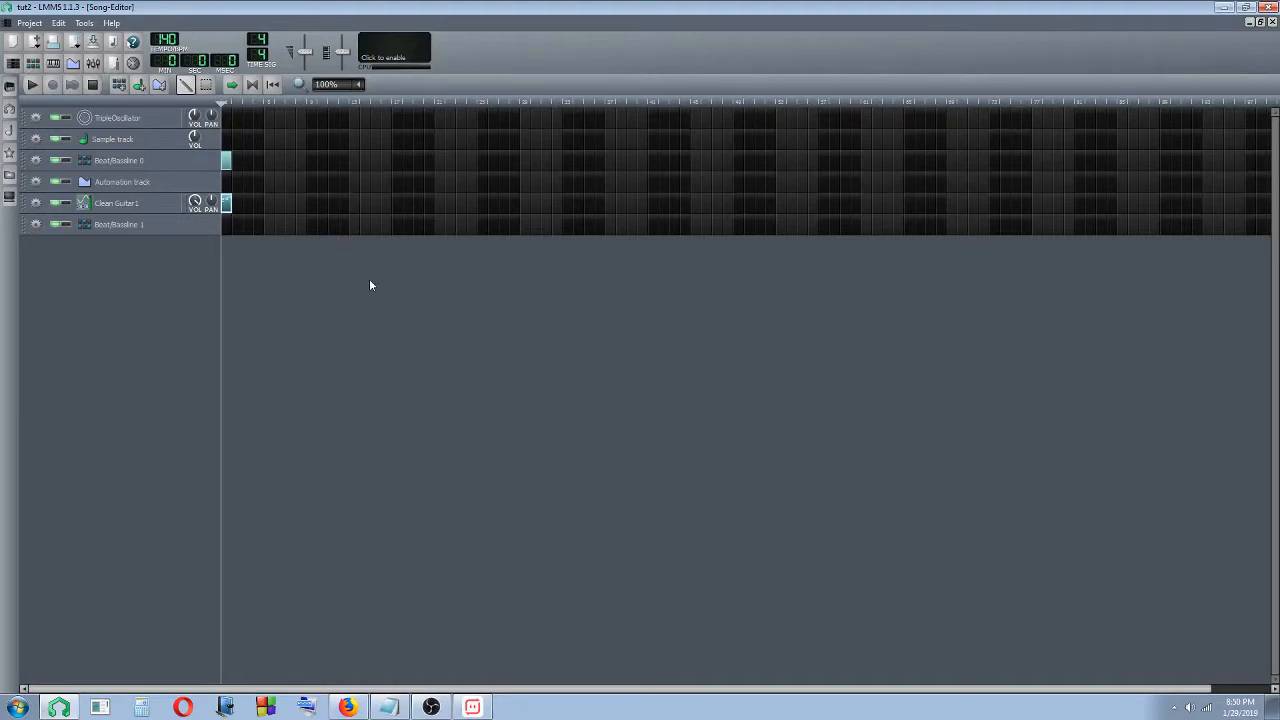
{"action": "mouse_move", "coordinate": [322, 292]}
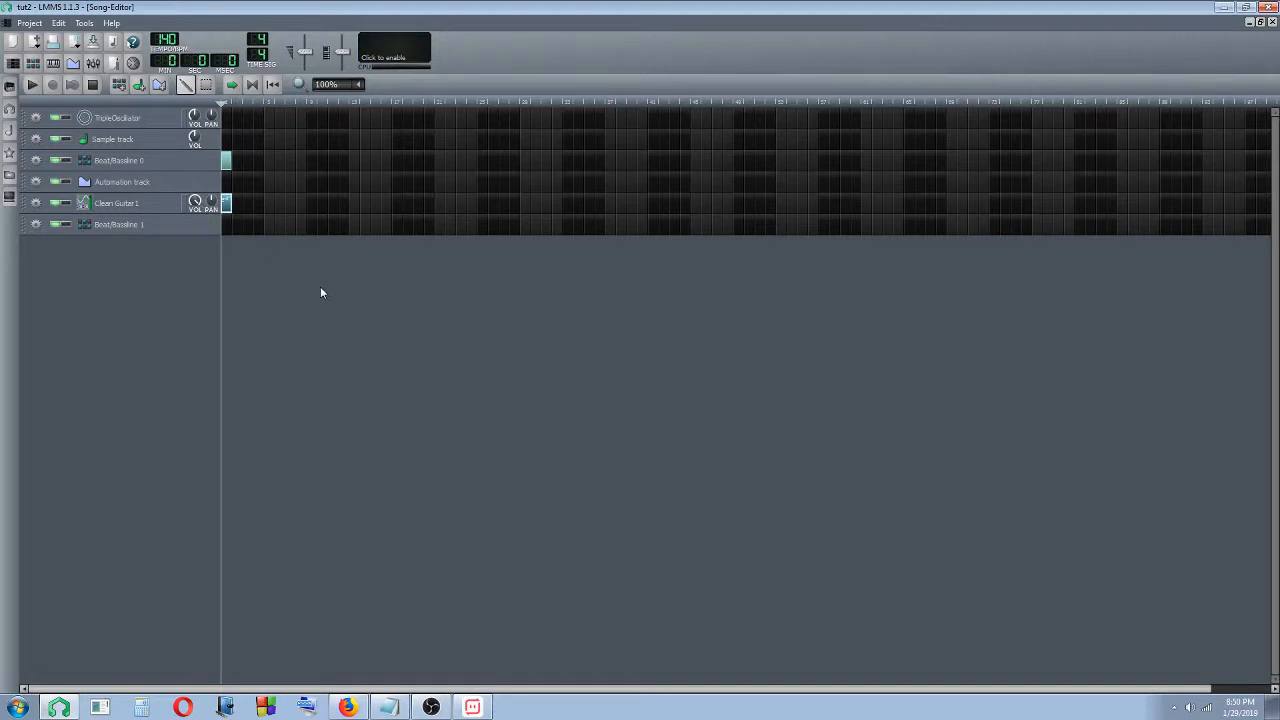
{"action": "mouse_move", "coordinate": [220, 642]}
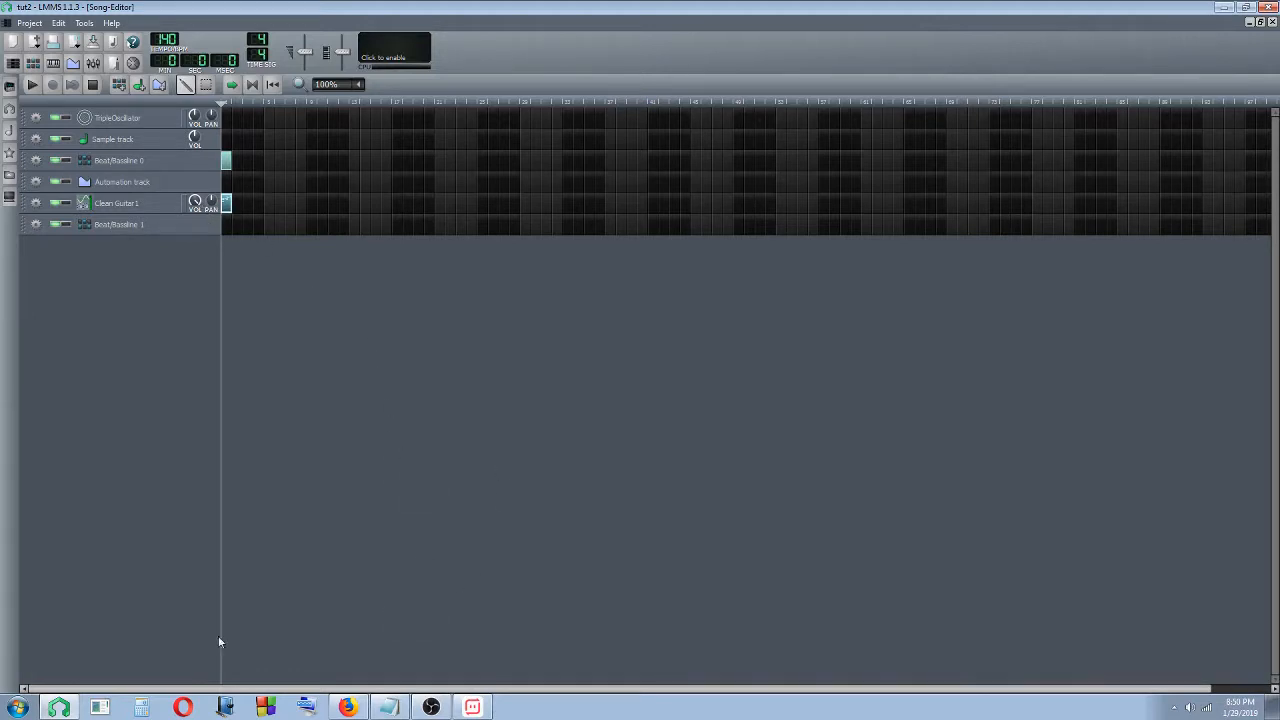
{"action": "mouse_move", "coordinate": [1012, 224]}
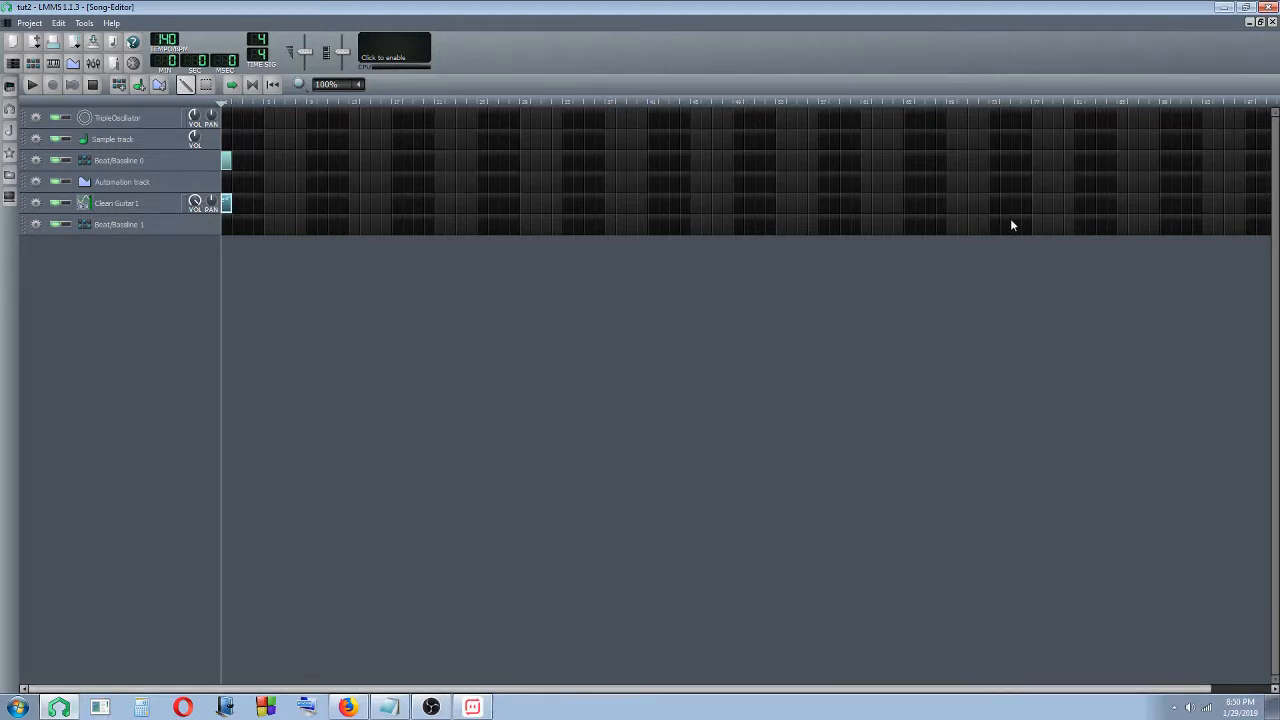